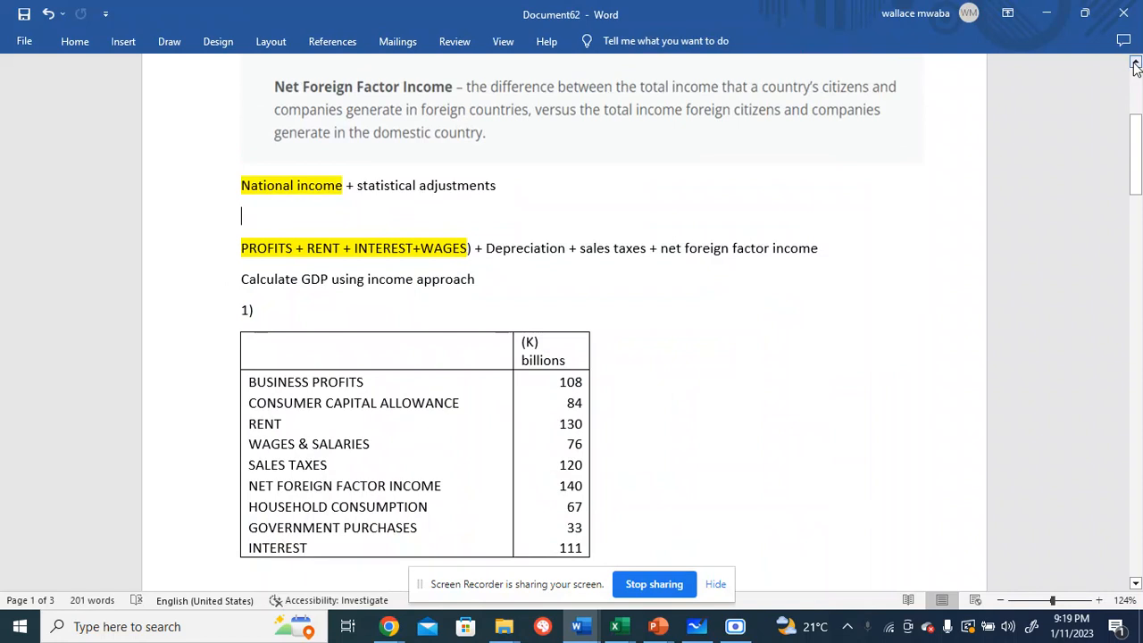
mouse_move(739, 568)
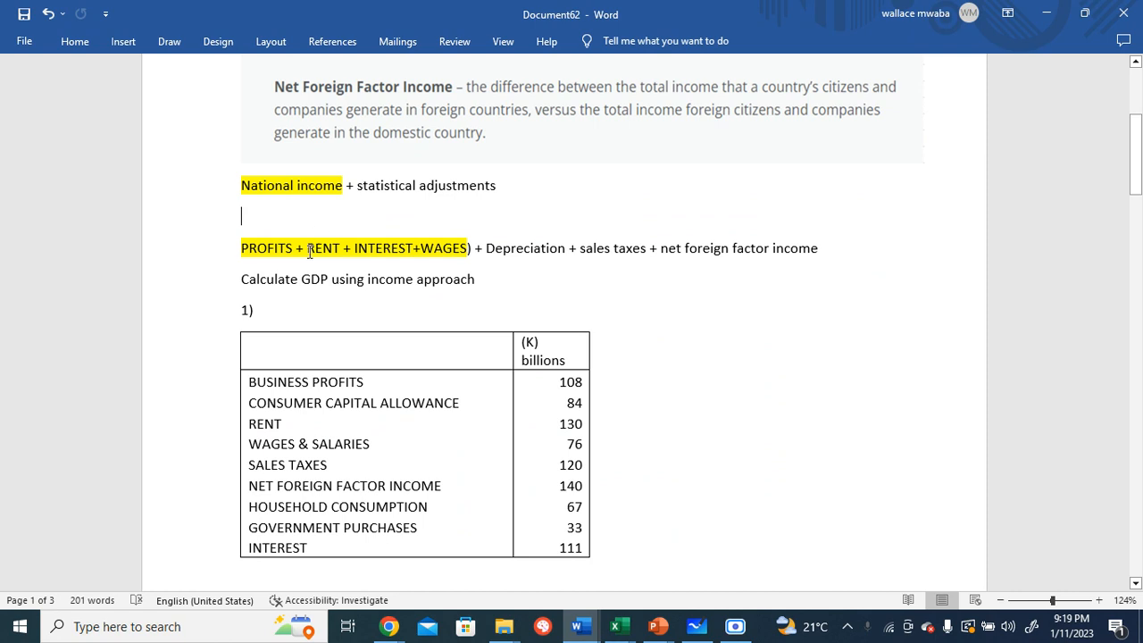
Select the income-approach formula line in the GDP table
double_click(264, 248)
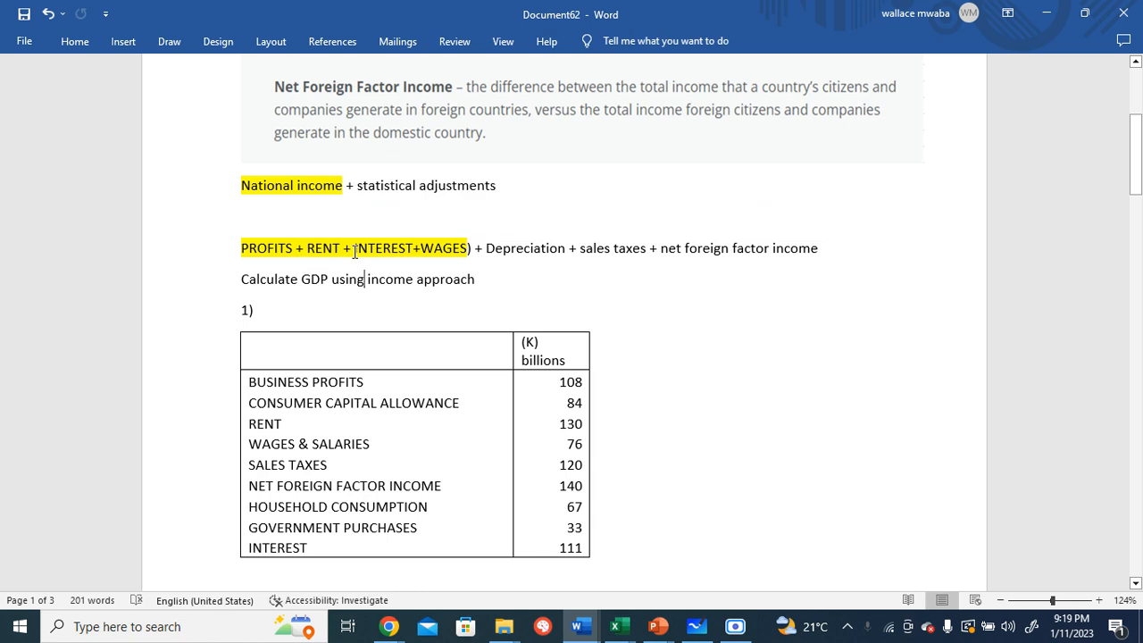
double_click(382, 248)
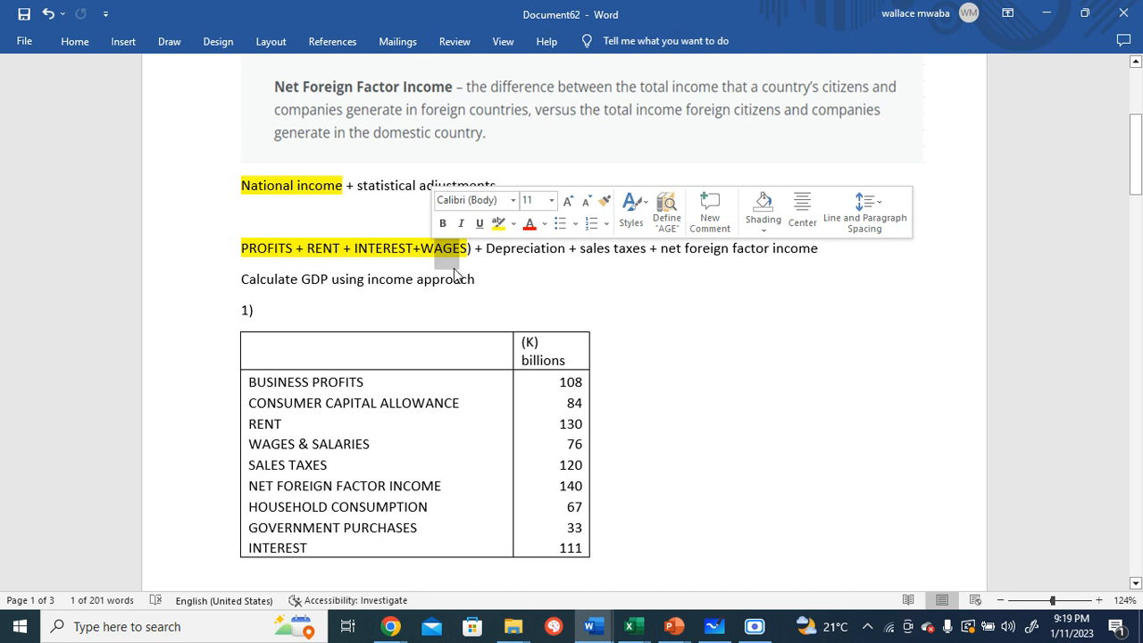
click(479, 279)
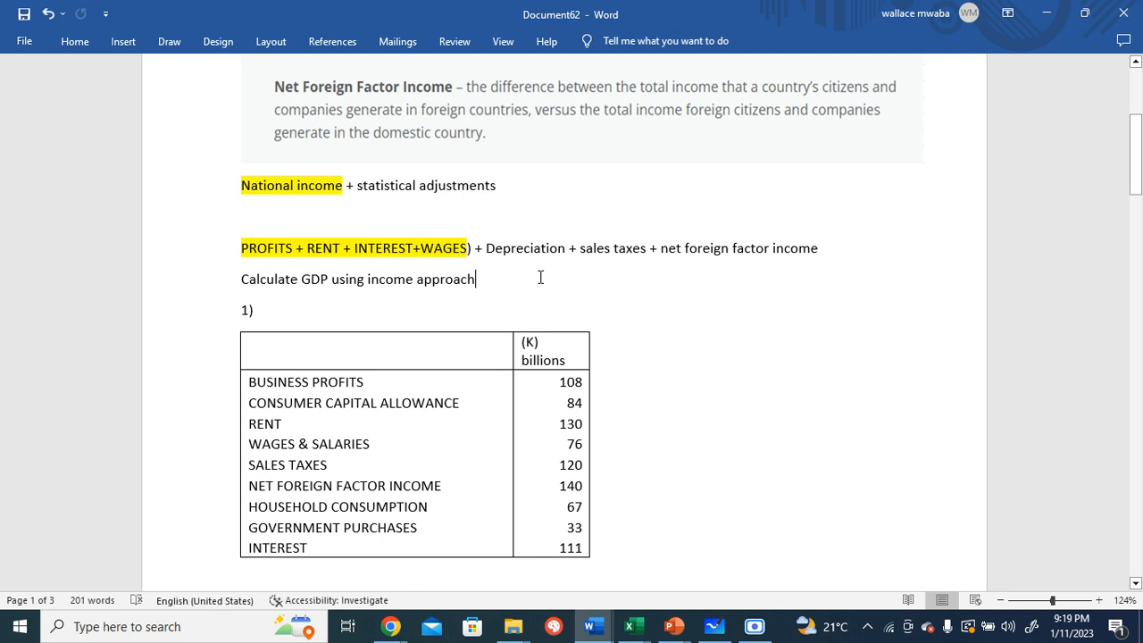
mouse_move(527, 266)
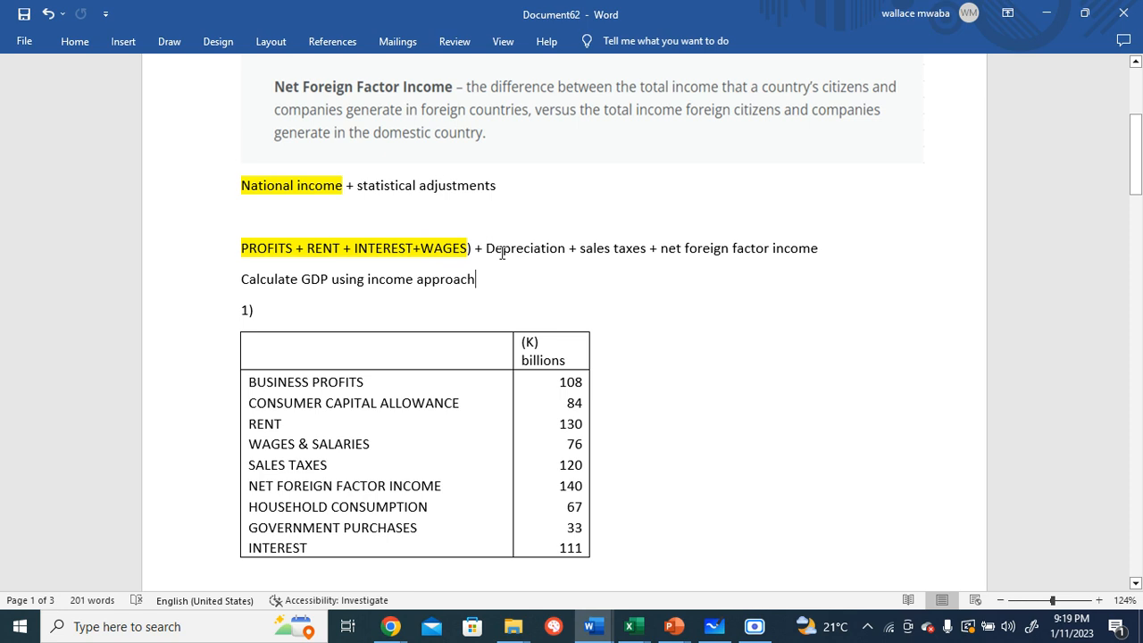
double_click(521, 247)
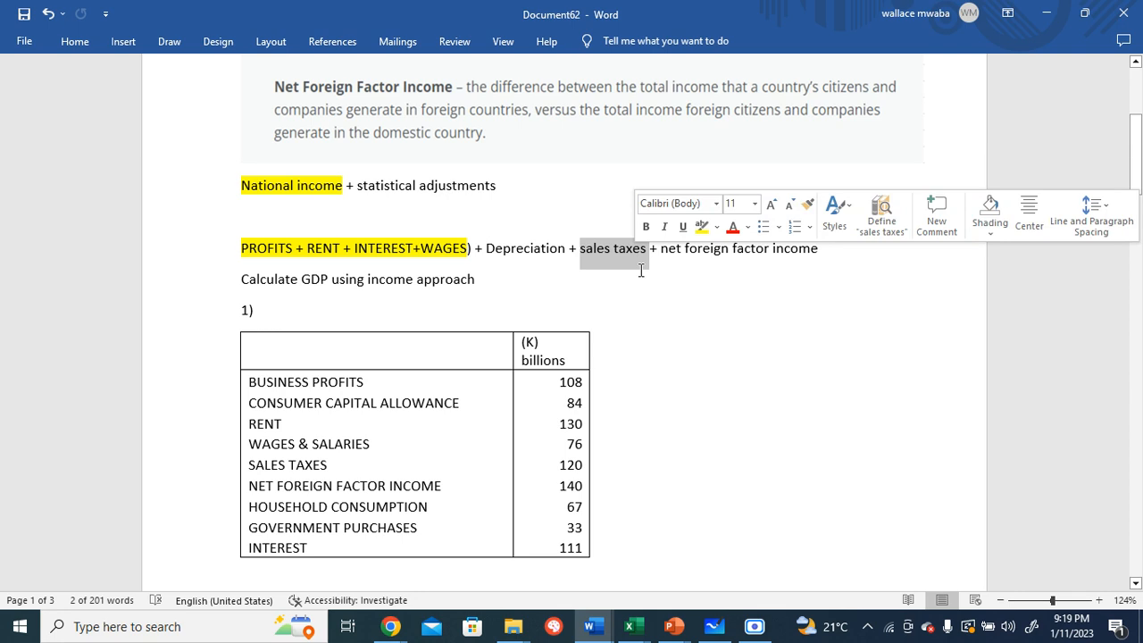
mouse_move(641, 275)
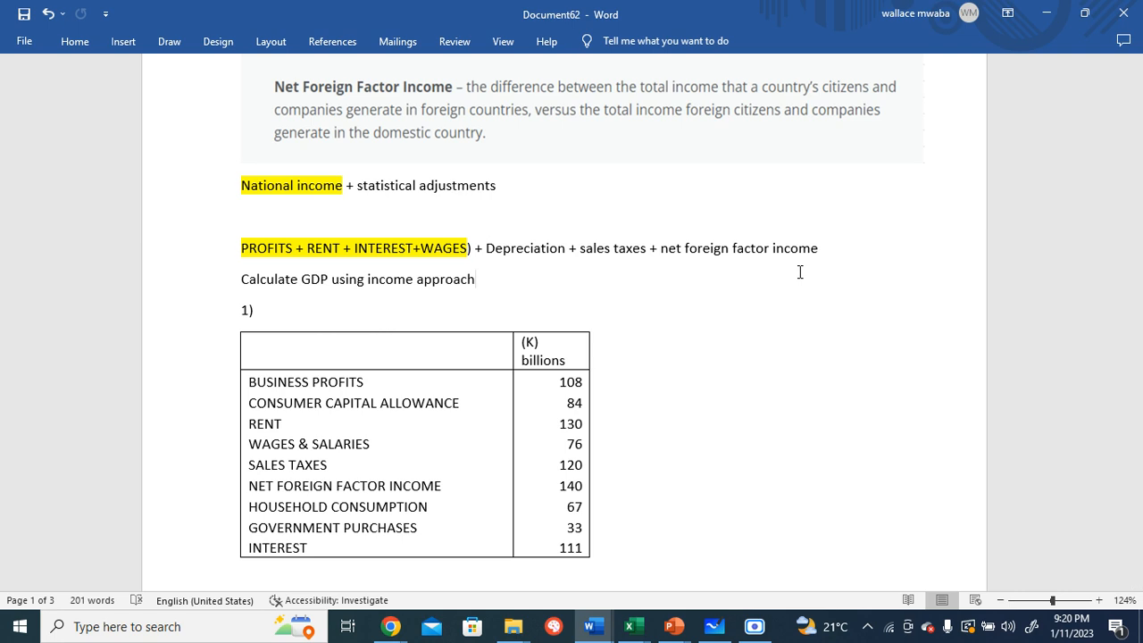
click(475, 278)
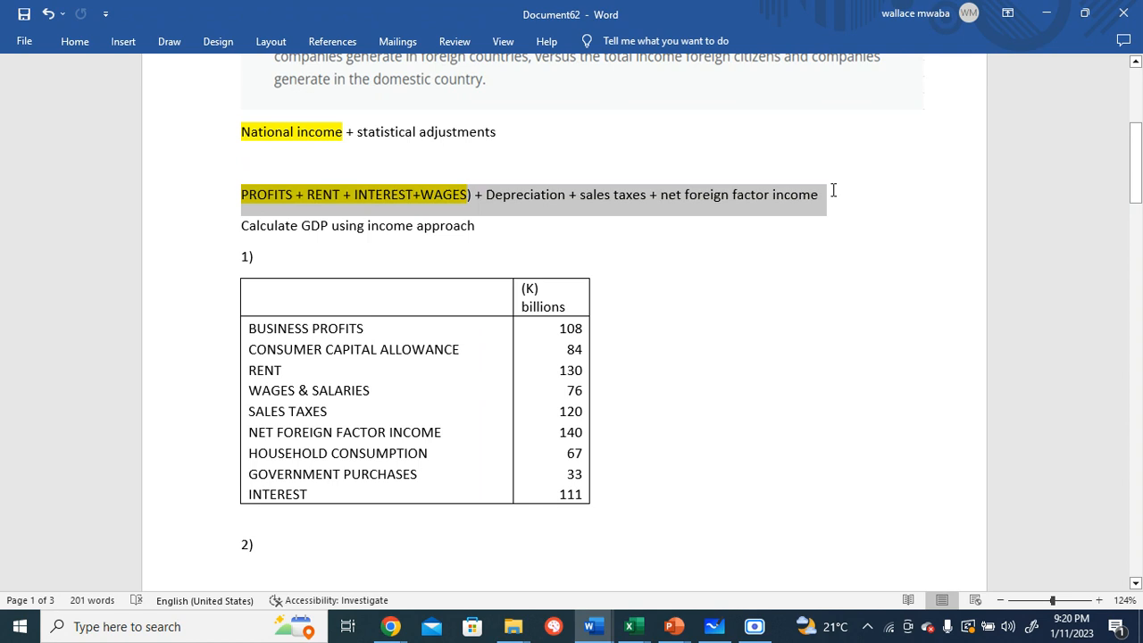
Copy the formula line and start a new line reading GDP = below the table
right_click(812, 194)
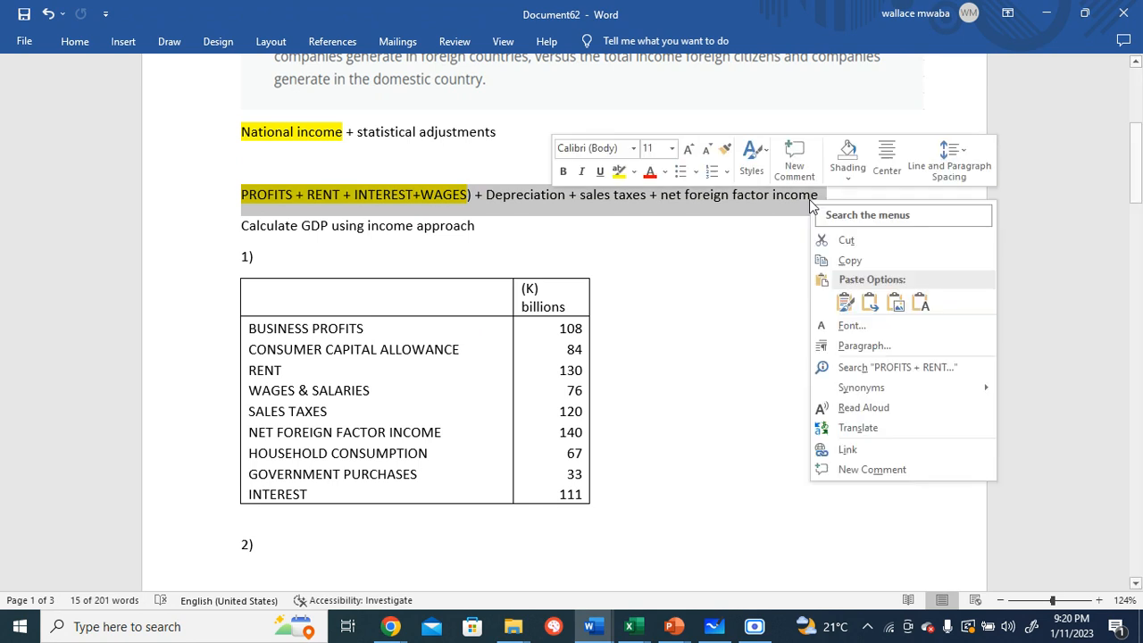
click(412, 515)
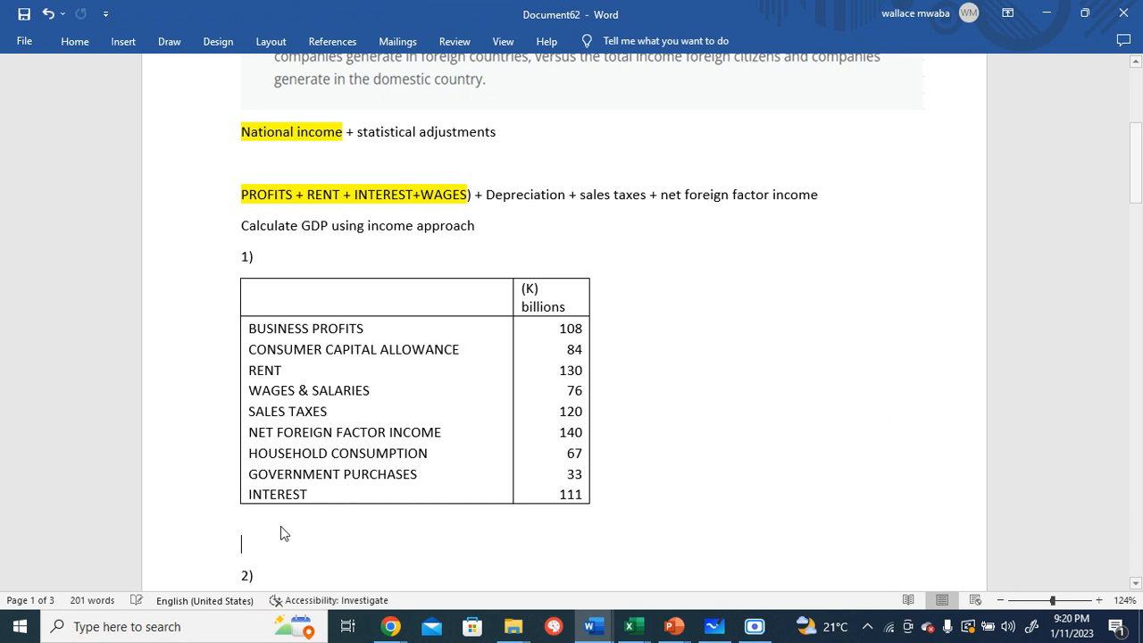
text(GD)
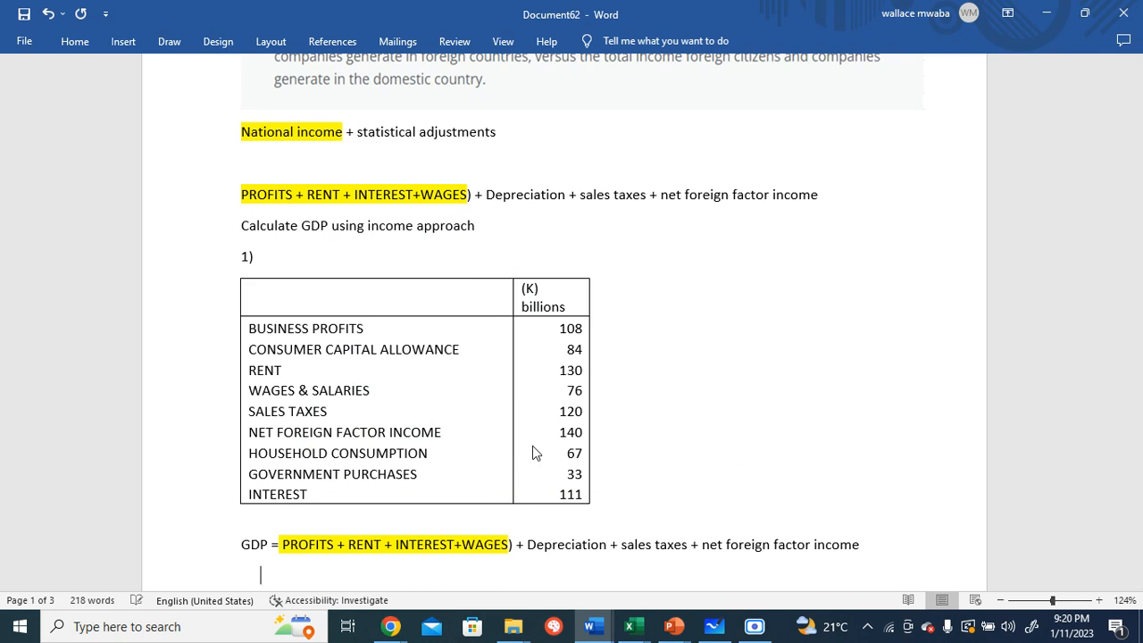
text(=)
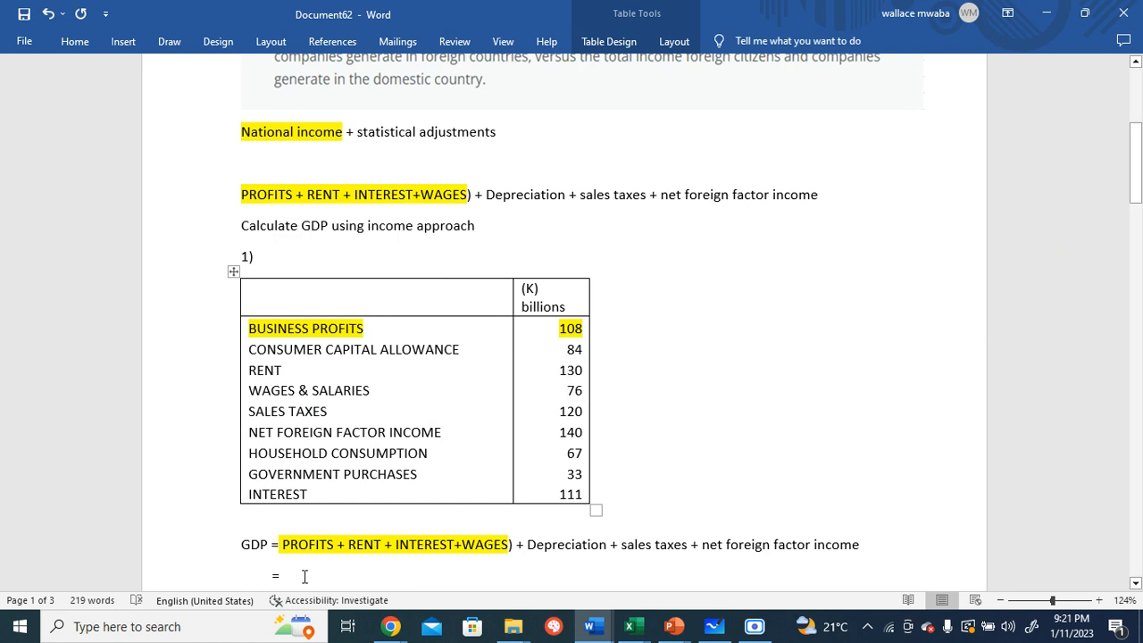
Write the sum line as =(108+ 130+111 +76) + beneath the GDP formula
text(1)
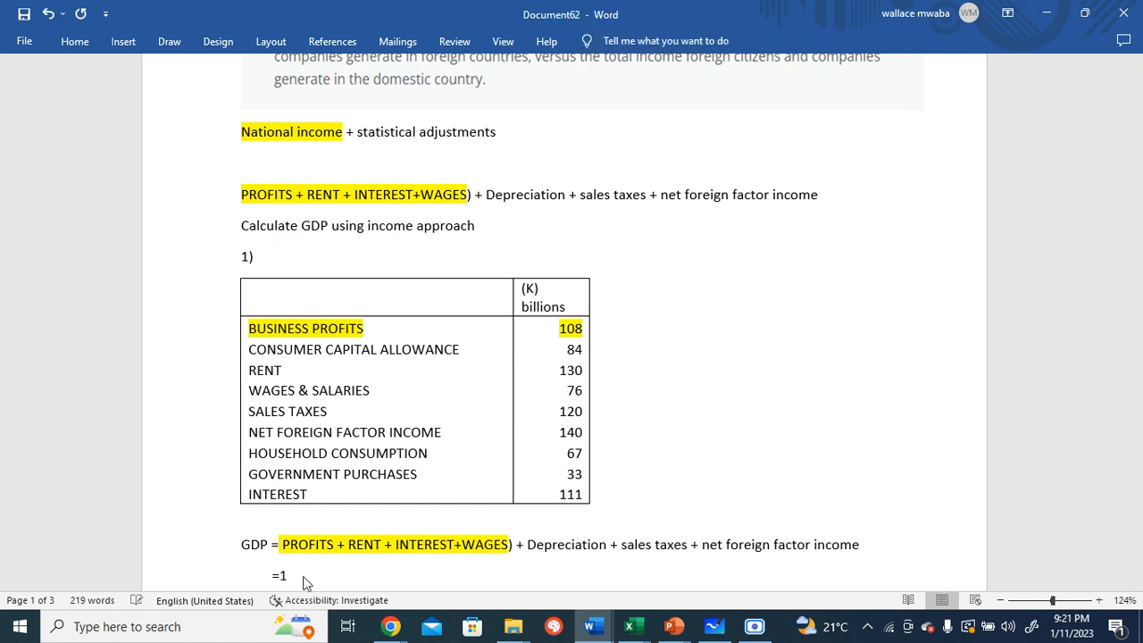
text(08)
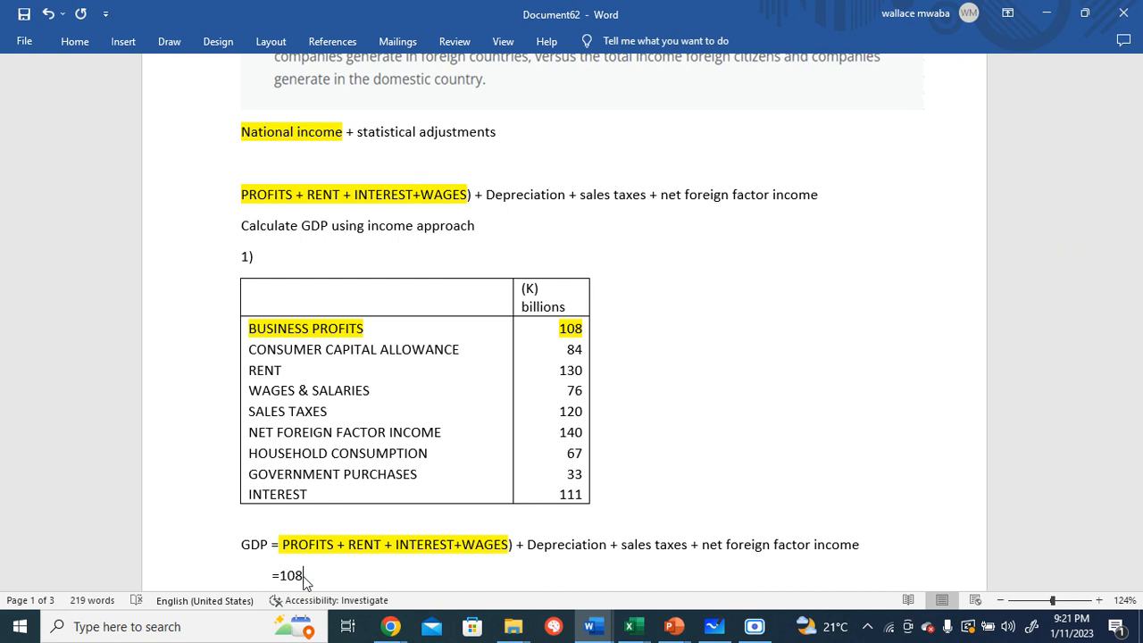
text(+)
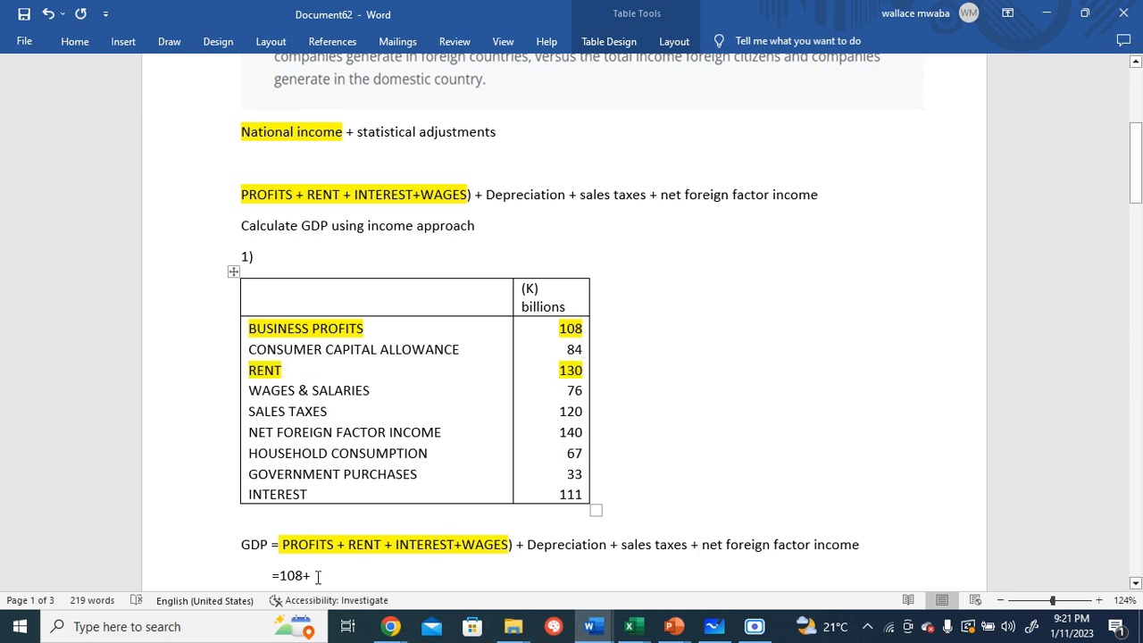
text(13)
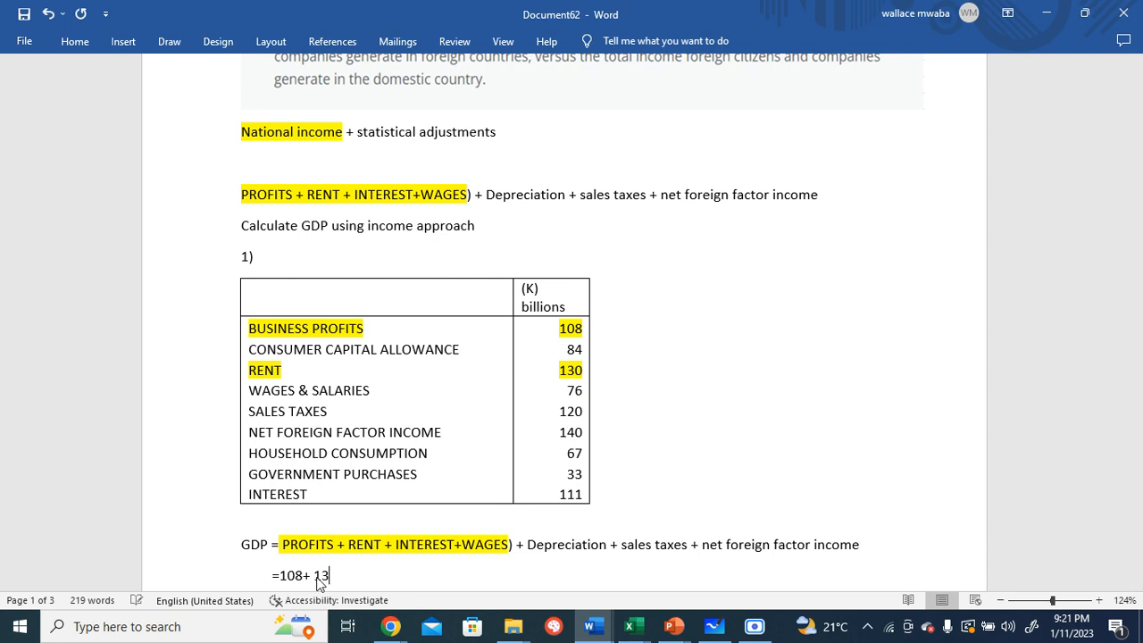
text(0)
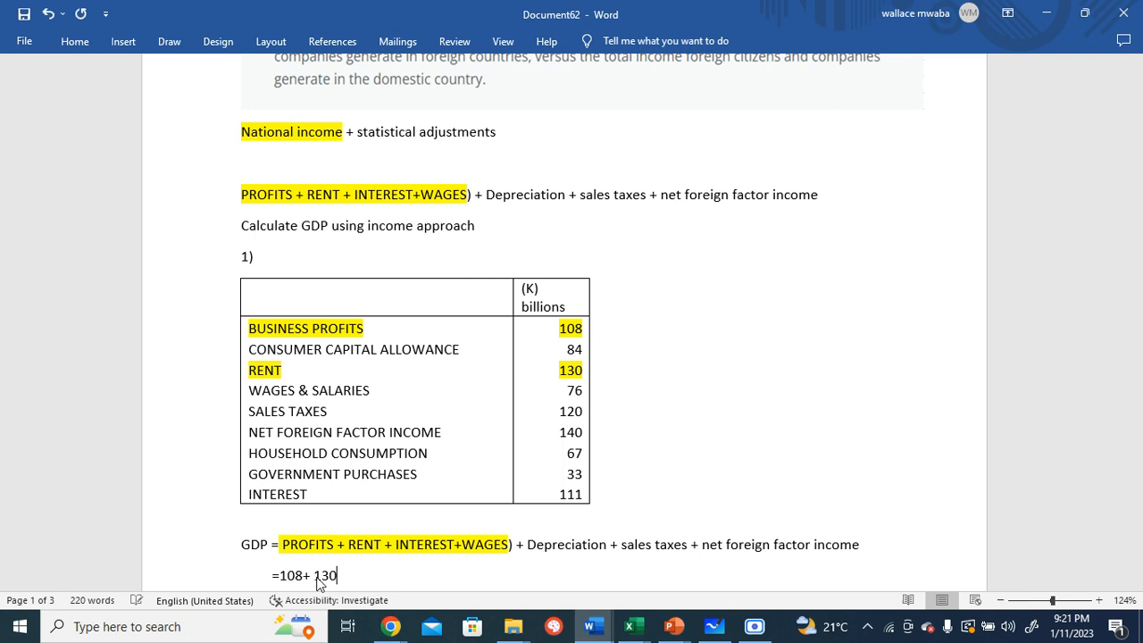
text(+)
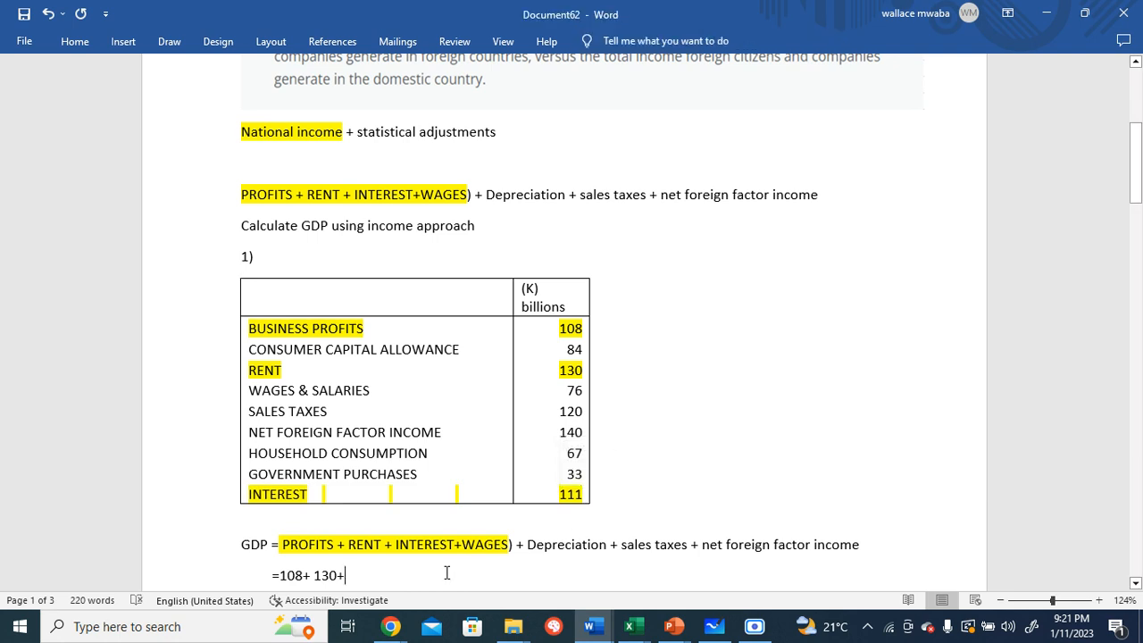
text(111 +)
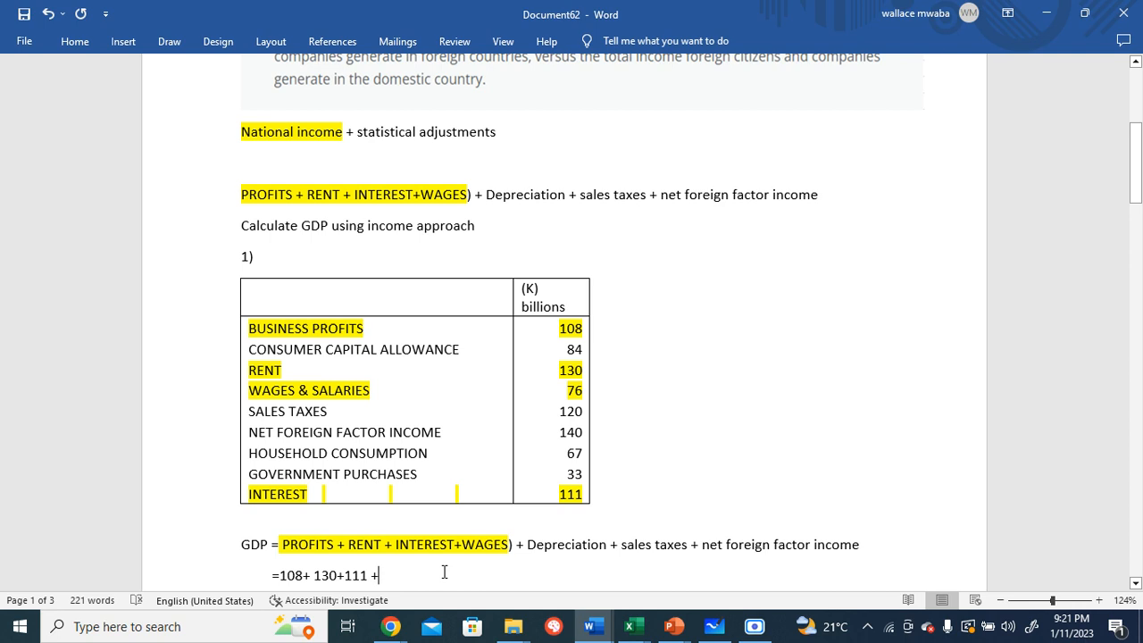
text(76))
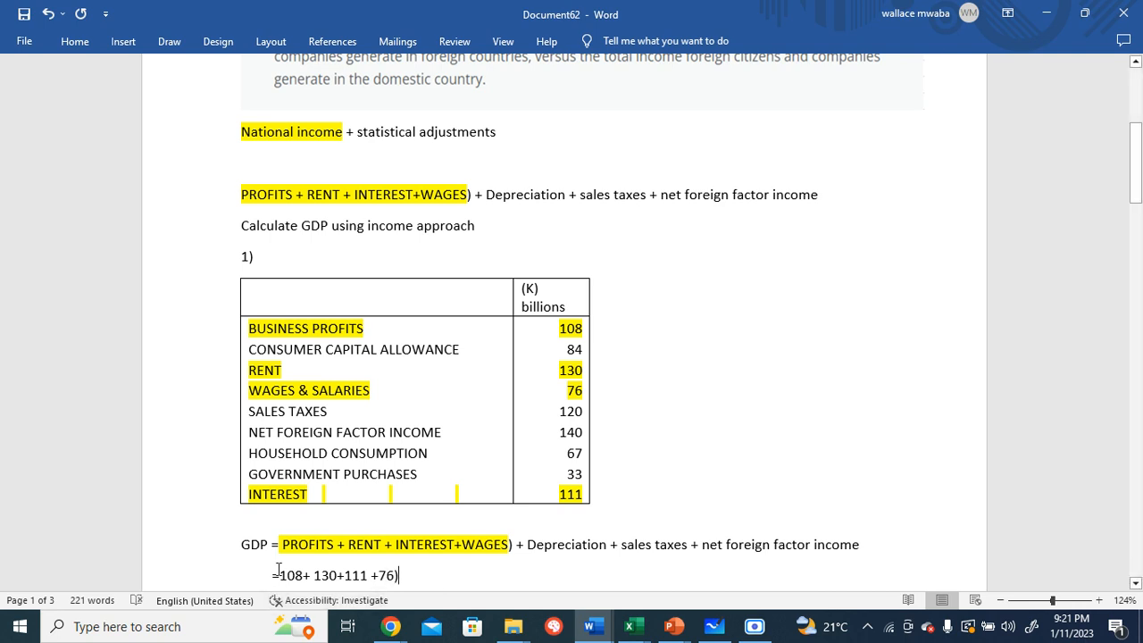
text(()
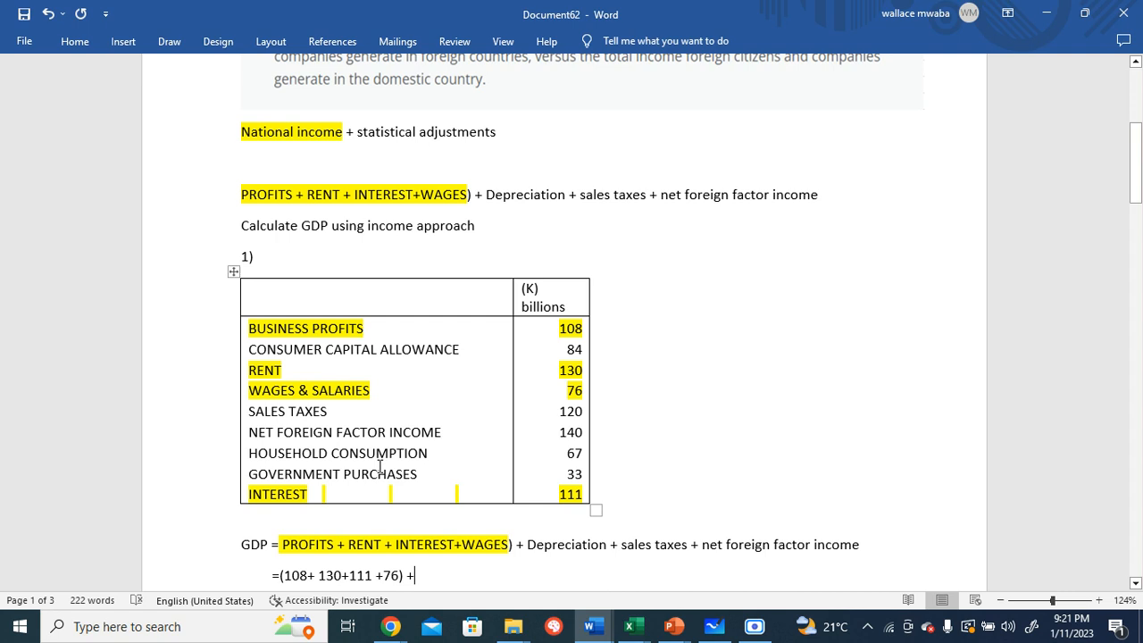
mouse_move(271, 346)
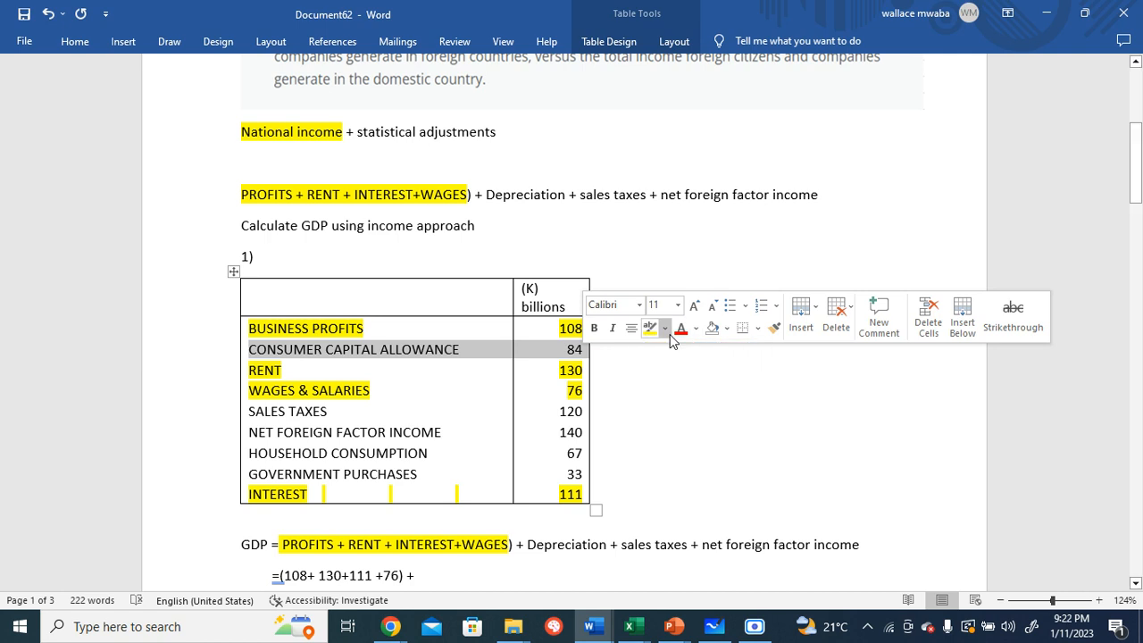
Highlight the remaining rows green and extend the sum with + 84 + 120 +140
click(650, 328)
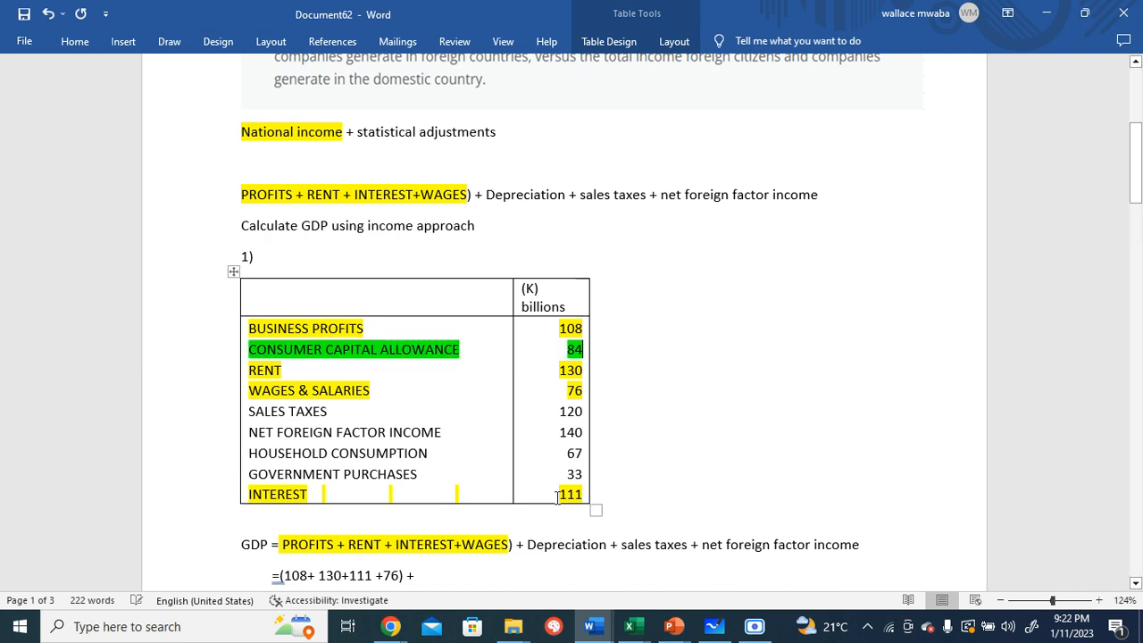
click(453, 588)
text( 84)
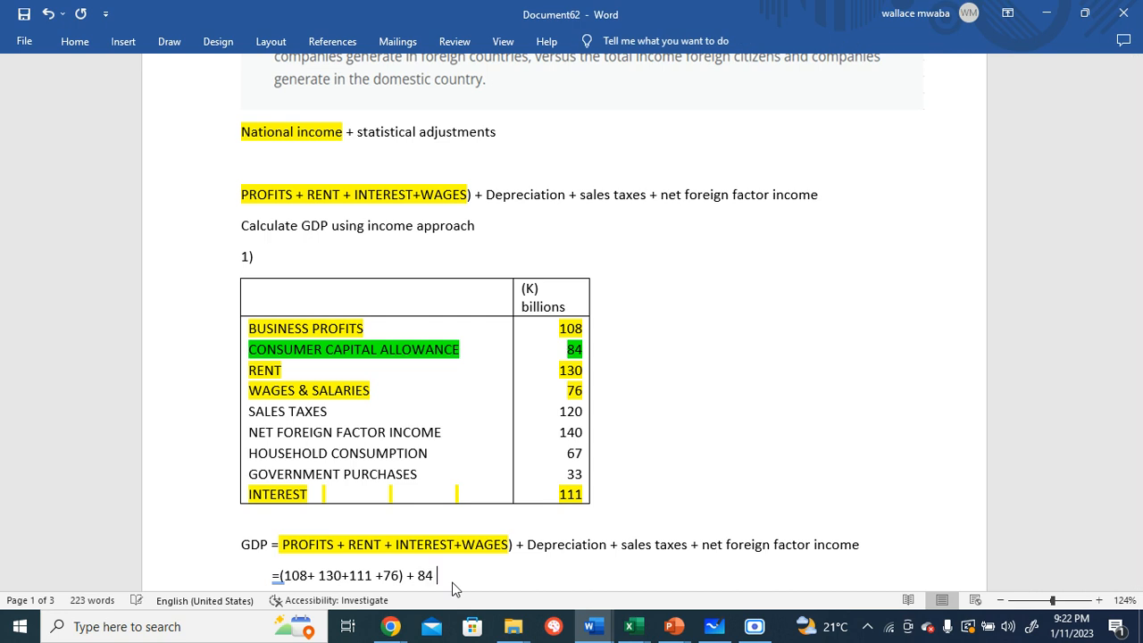
text(+)
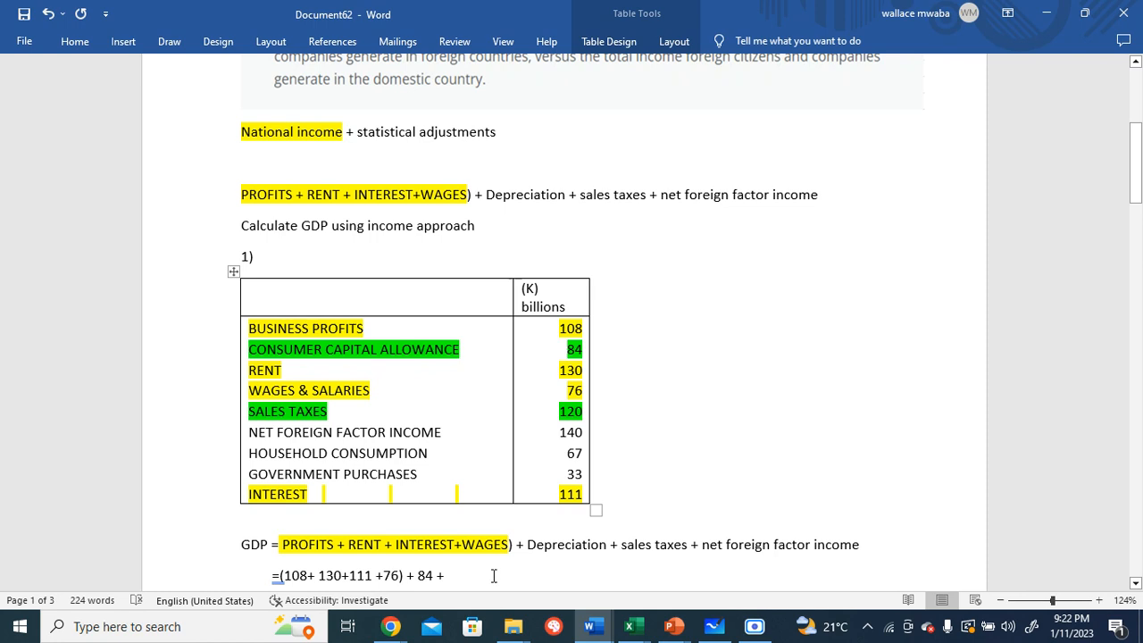
text(12)
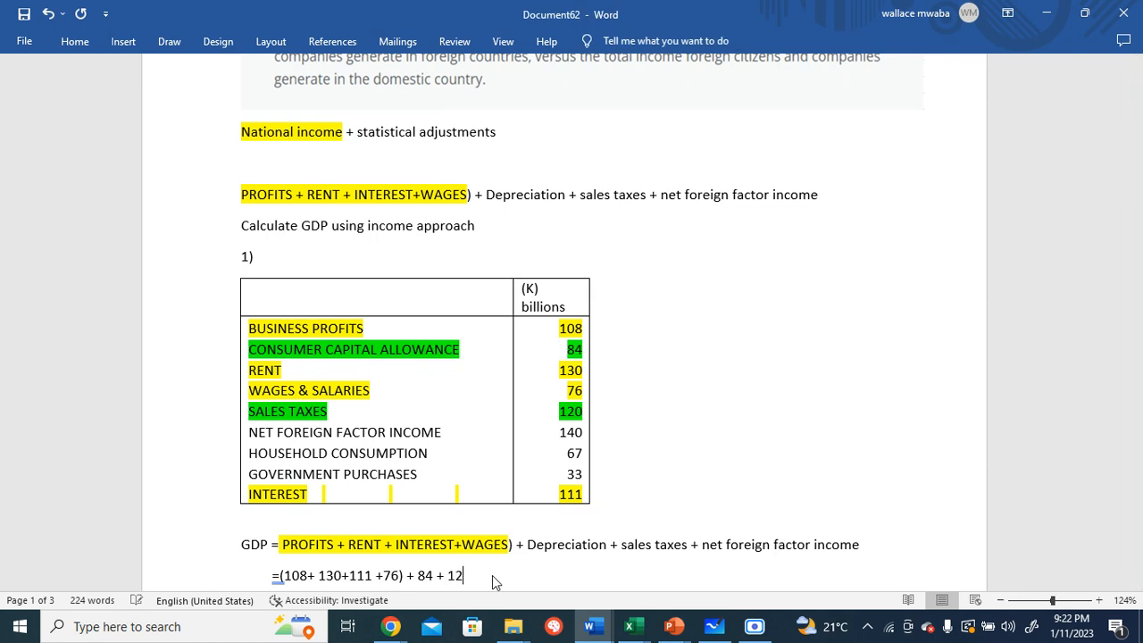
text(0)
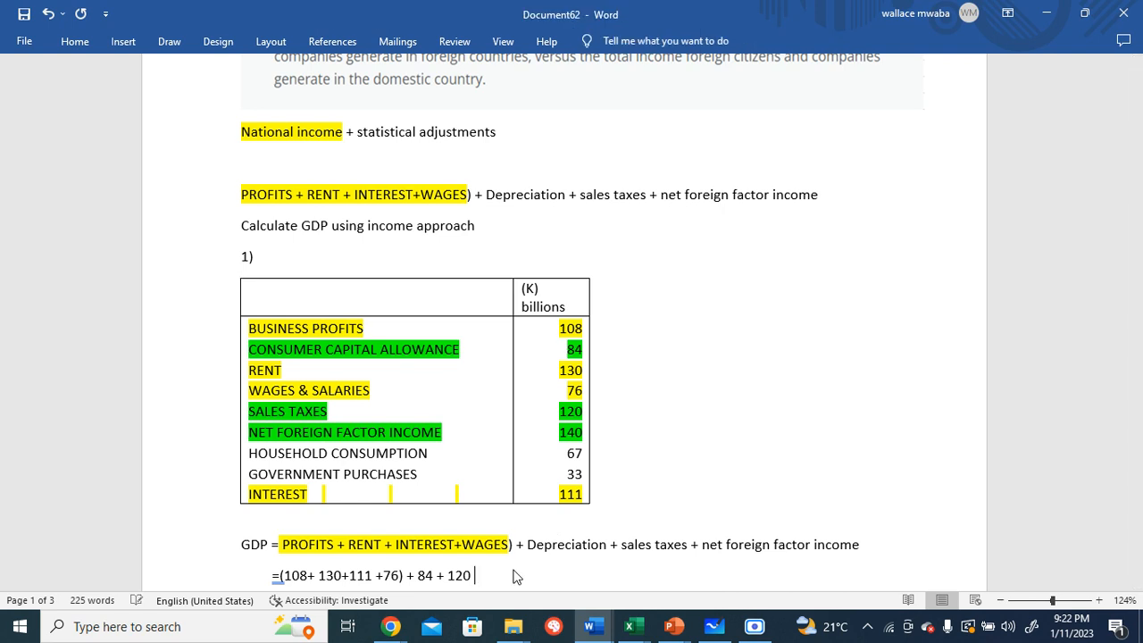
text(+1)
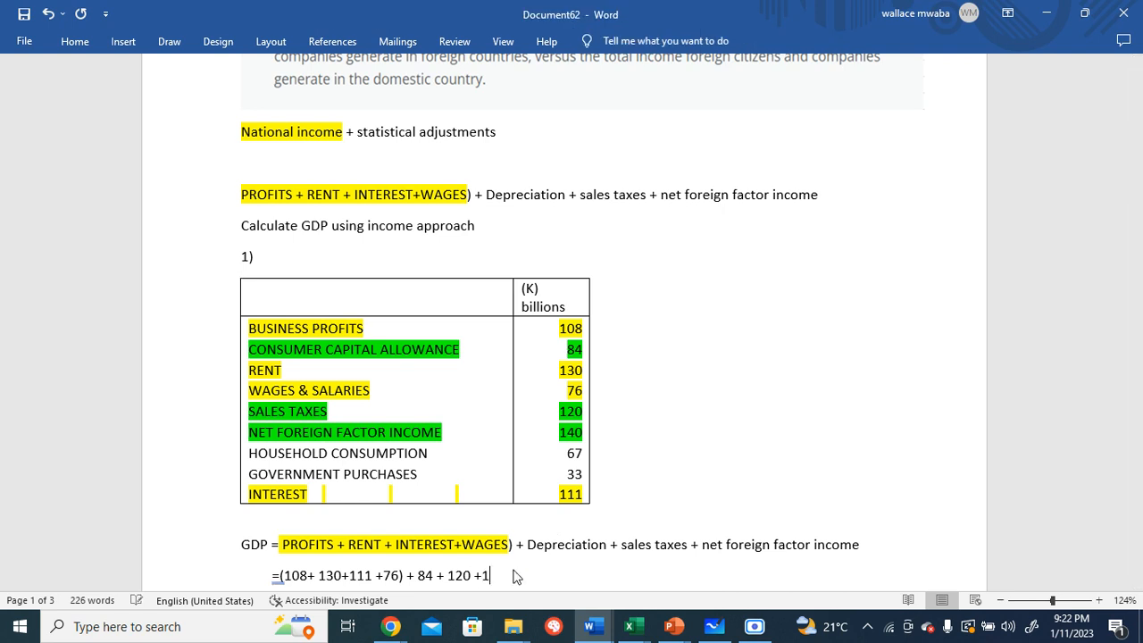
text(4)
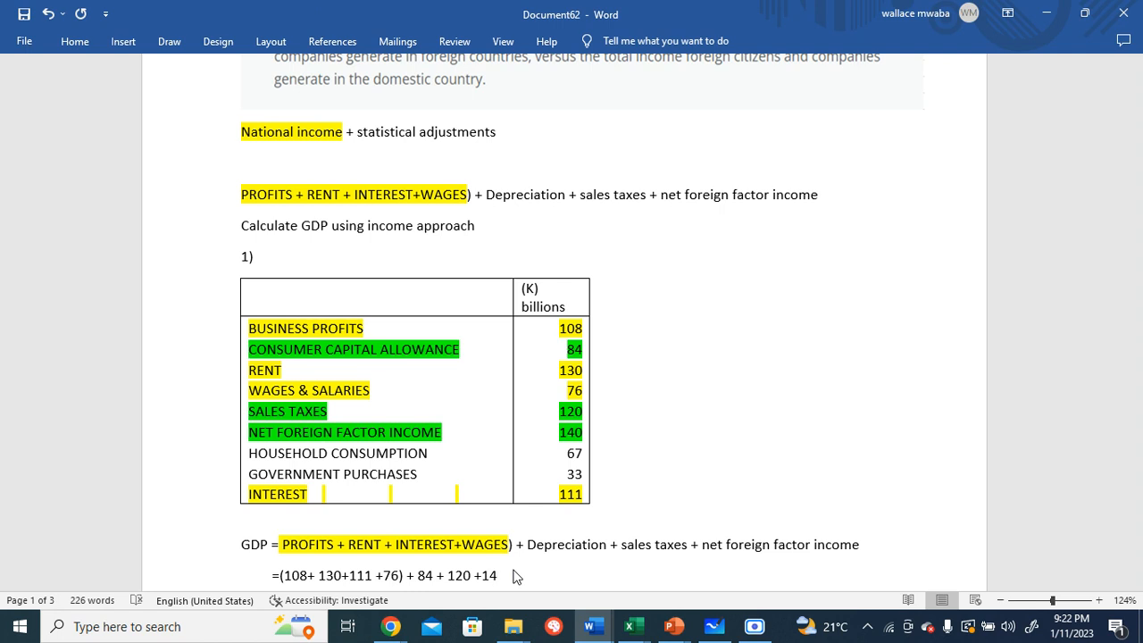
text(0)
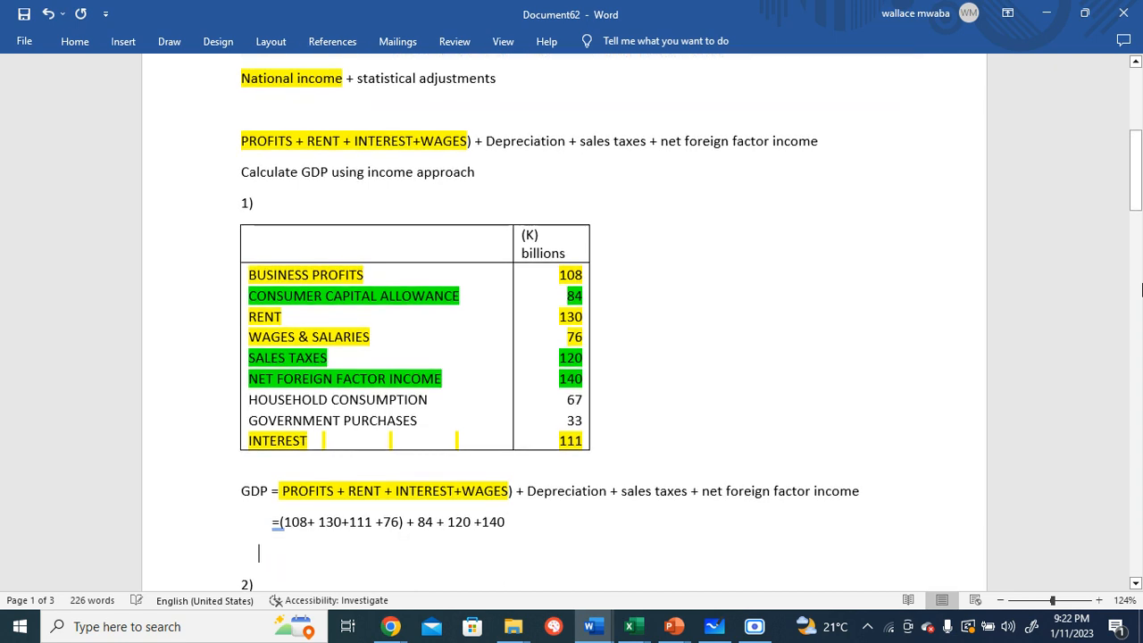
Start a result line with = beneath the sum expression
text(=)
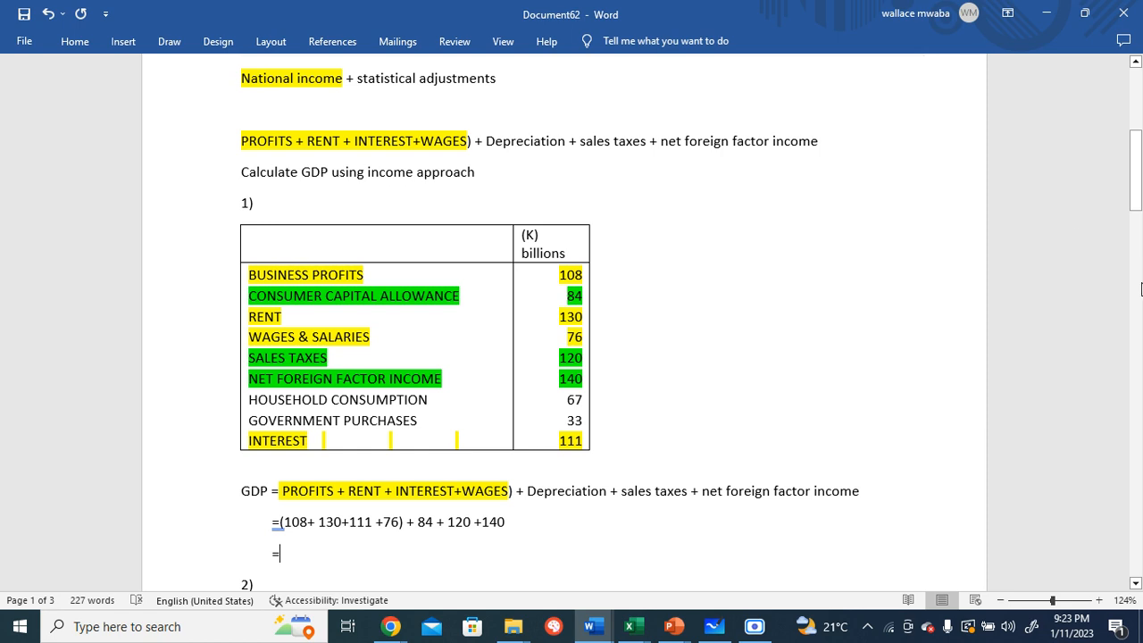
mouse_move(1082, 309)
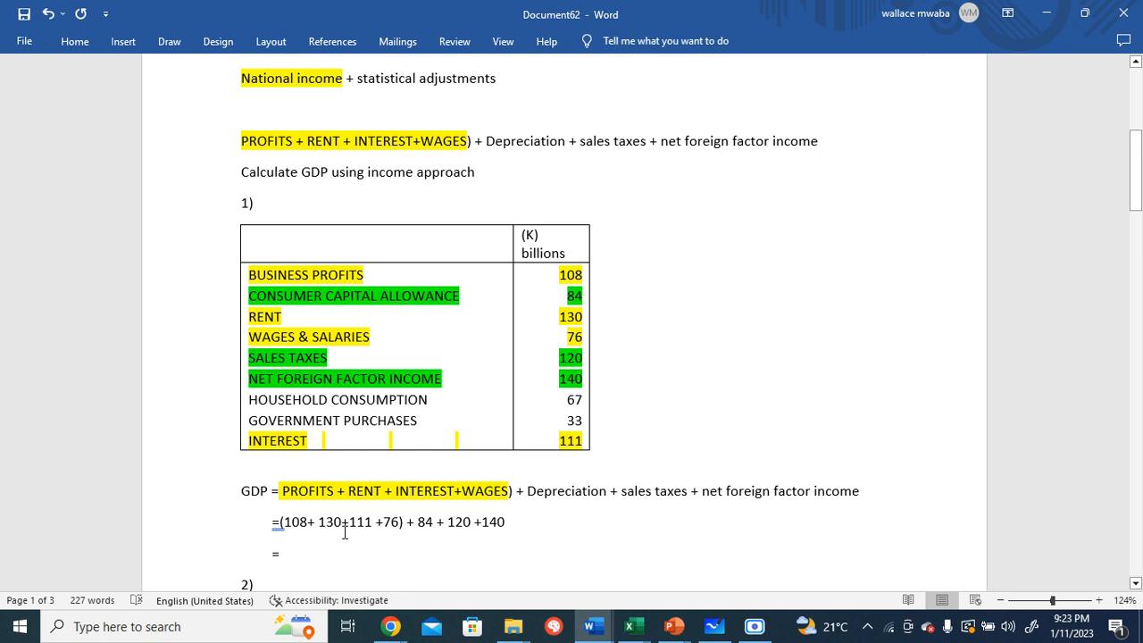
click(279, 554)
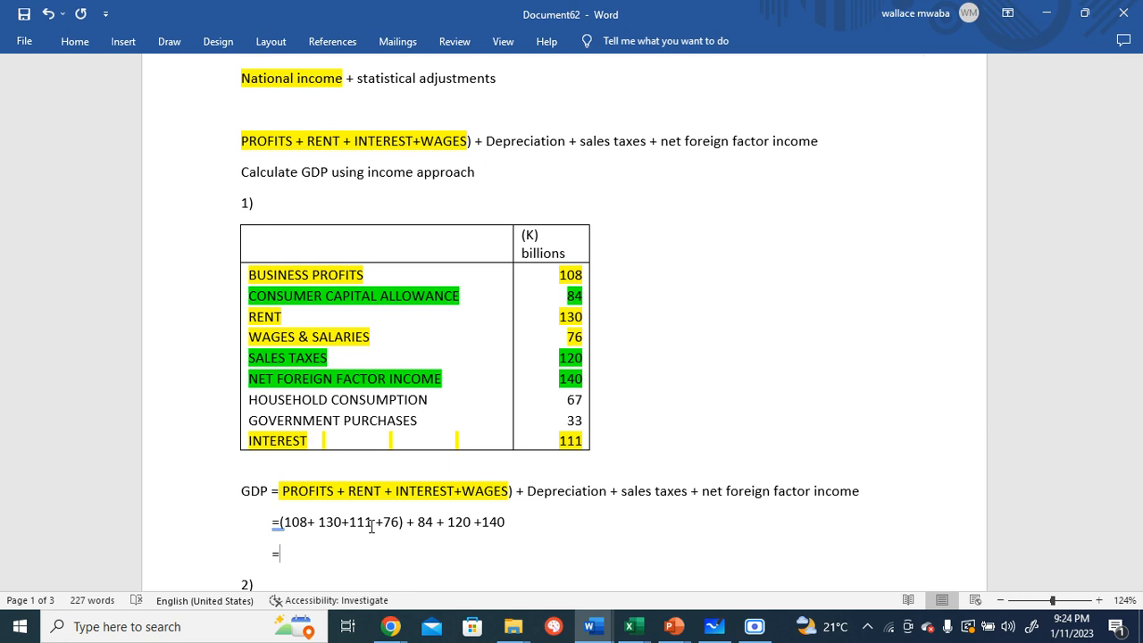
Complete the result line as =k 769, the GDP total
text(769)
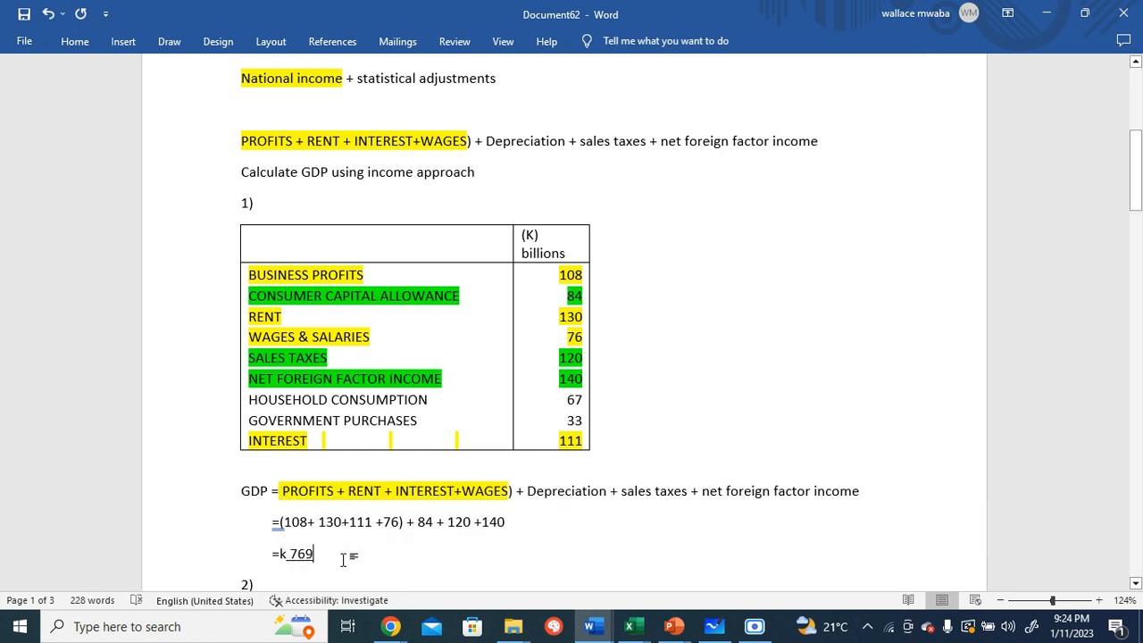
mouse_move(750, 607)
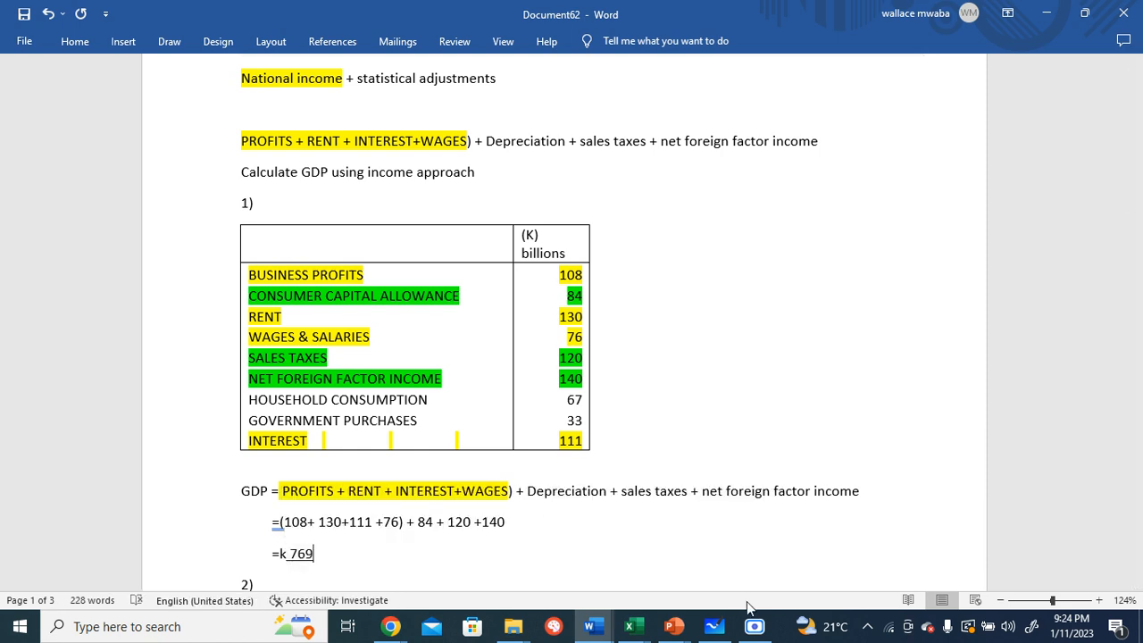